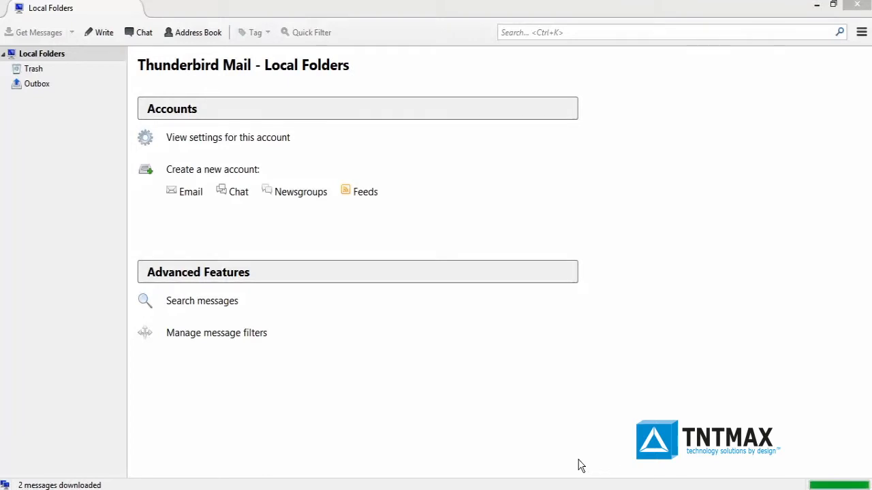
pyautogui.moveTo(474, 427)
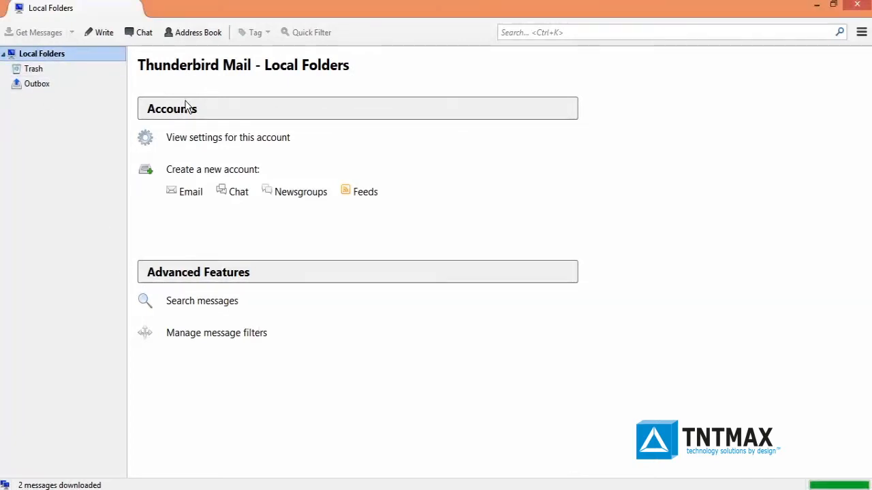
pyautogui.moveTo(238, 176)
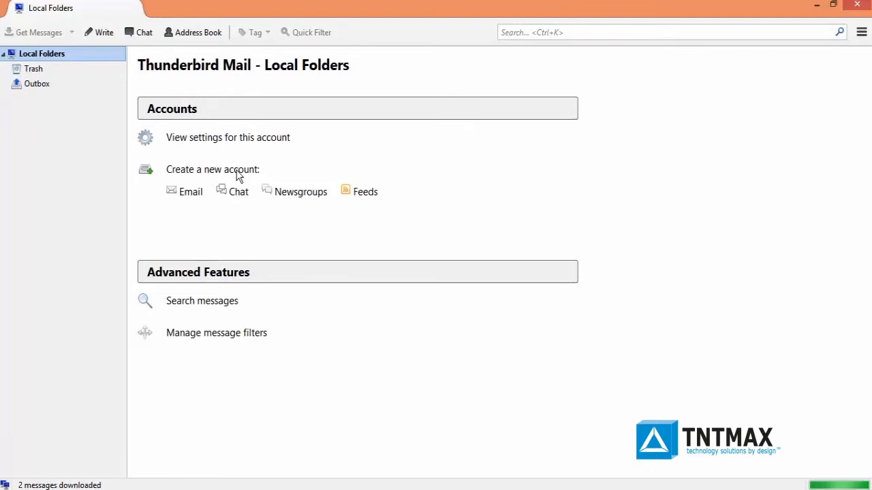
# Begin setting up a new email account from the Local Folders page
pyautogui.click(190, 192)
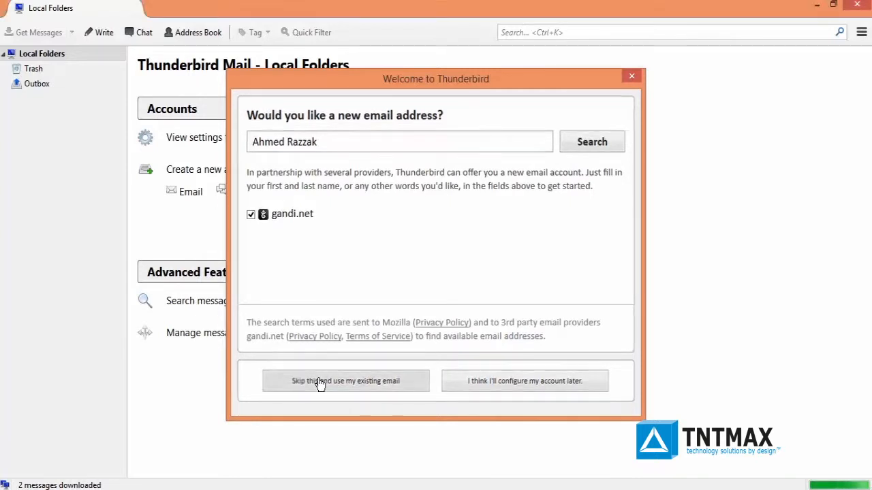
# Use an existing address, entering the name 'Tutorial' and the tntmax.com email address
pyautogui.click(345, 381)
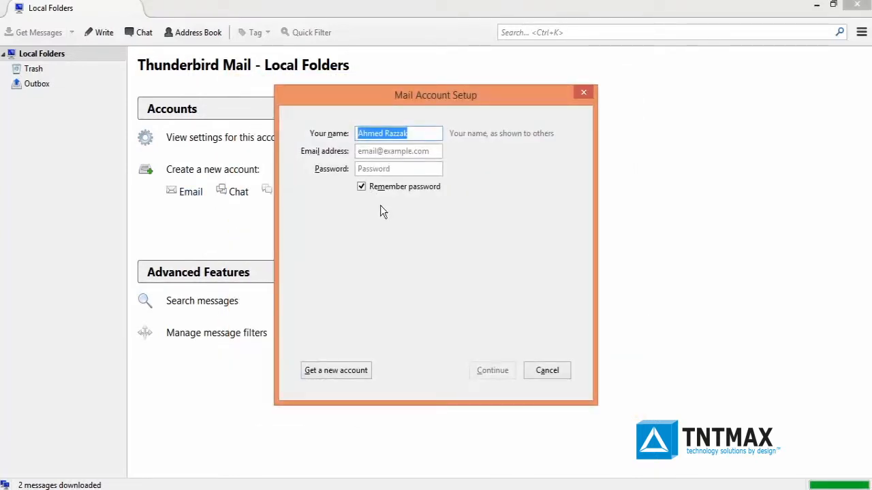
pyautogui.write('Tutorial')
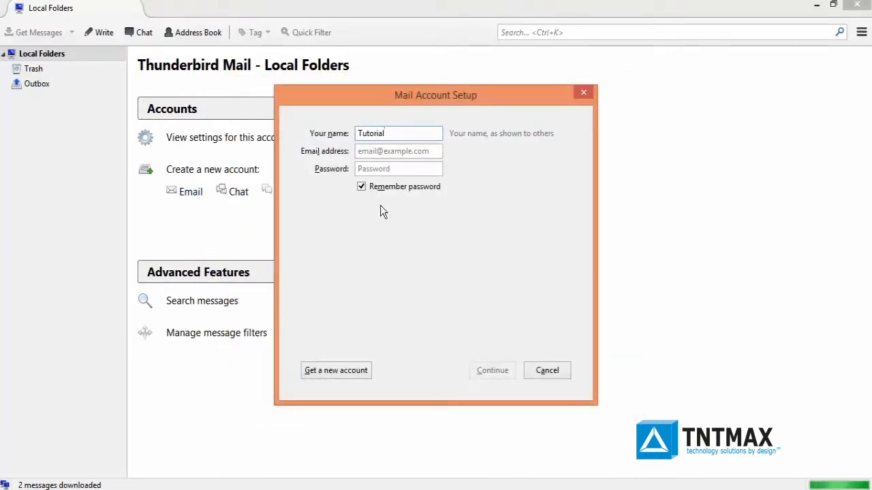
pyautogui.click(399, 151)
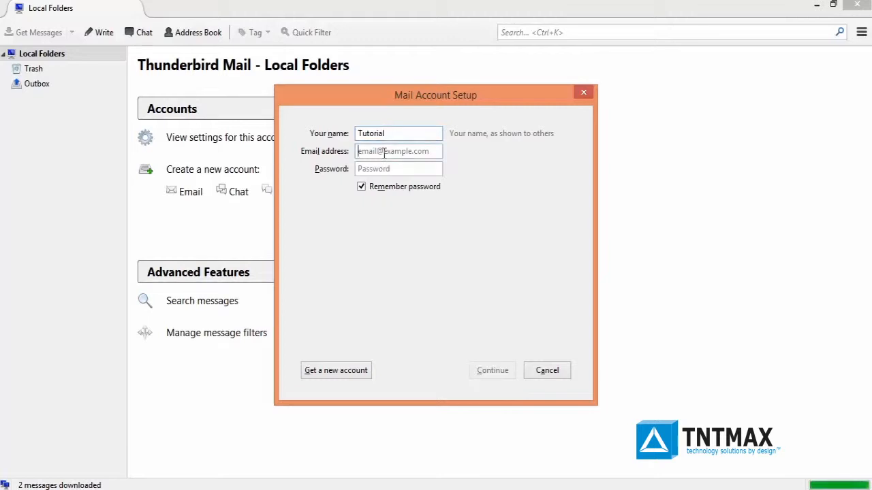
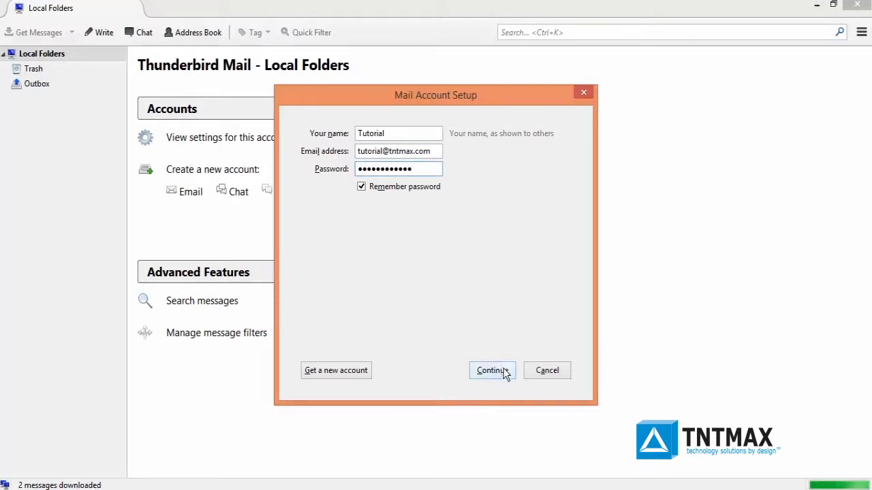
# Submit the account details, keep IMAP, and switch to manual server configuration
pyautogui.click(492, 369)
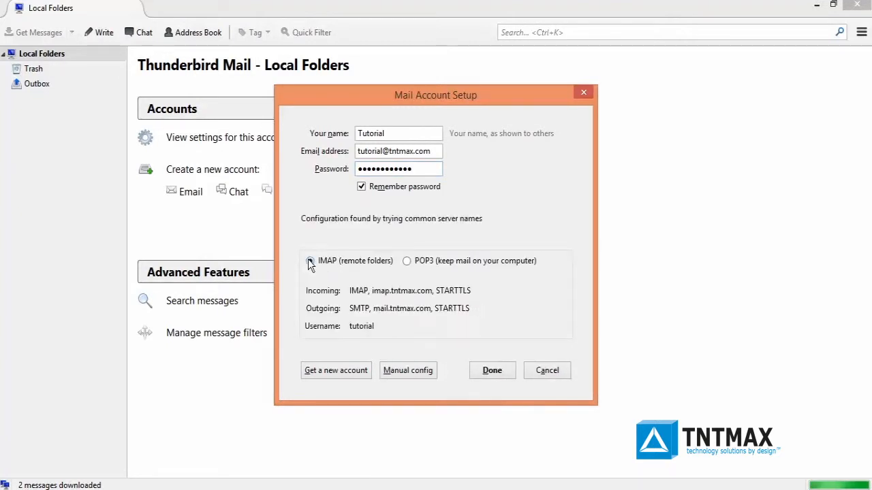
pyautogui.click(310, 260)
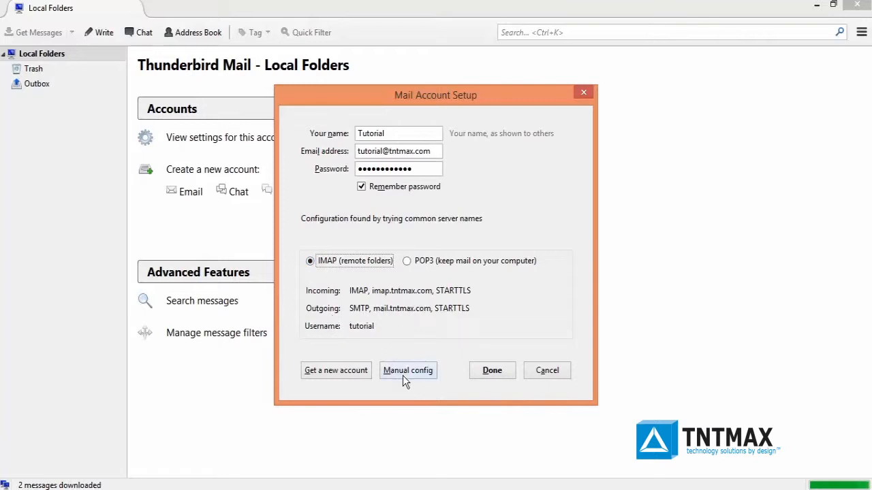
pyautogui.click(407, 370)
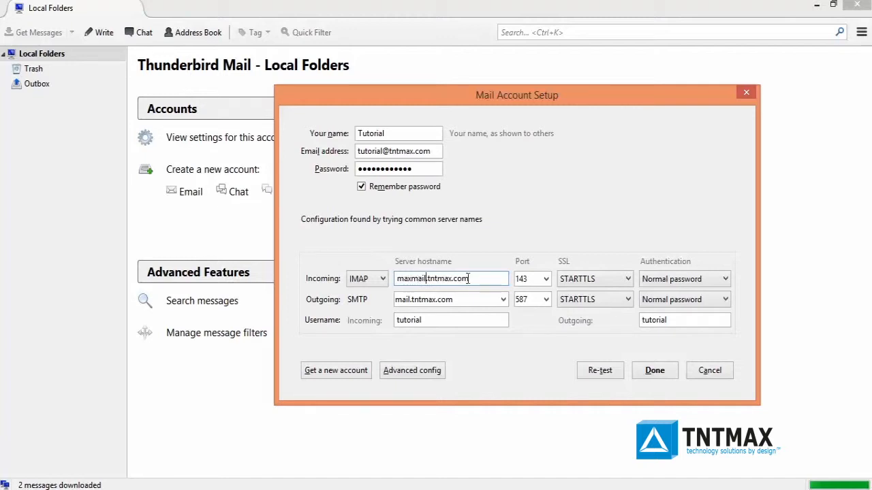
pyautogui.click(545, 278)
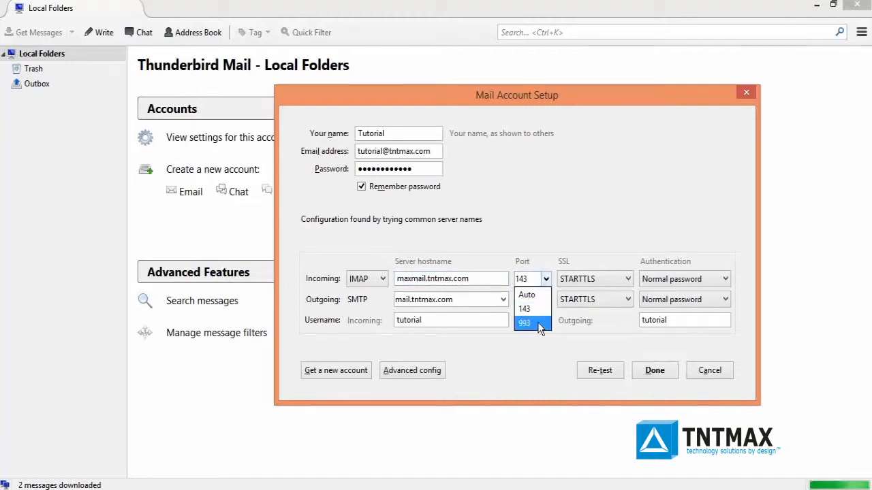
pyautogui.click(524, 322)
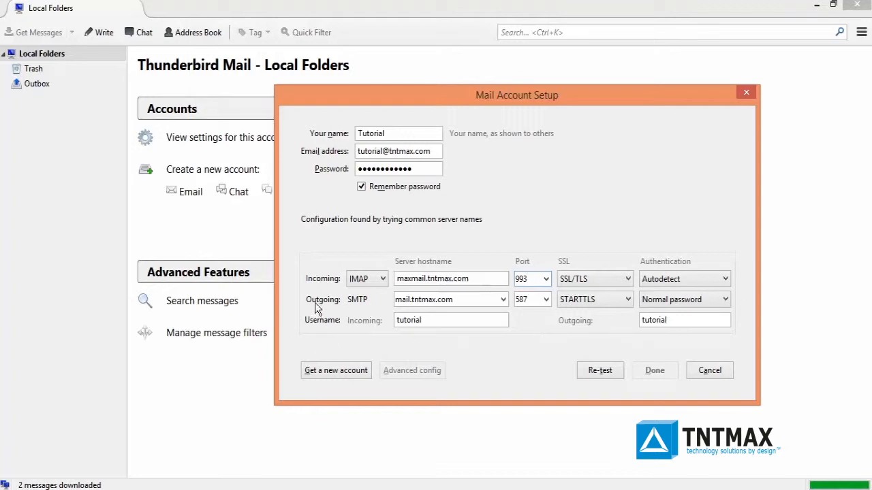
pyautogui.click(446, 299)
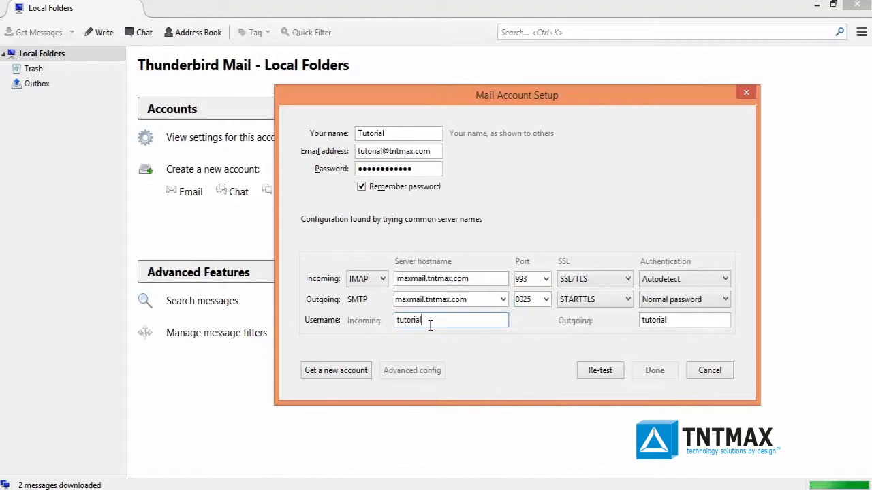
pyautogui.write('@tntmax.com')
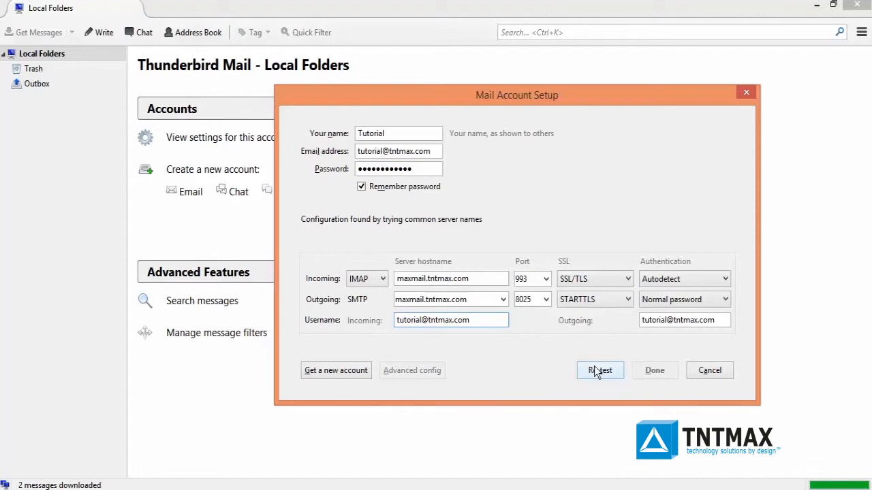
# Re-test the adjusted server settings and finish adding the account
pyautogui.click(599, 369)
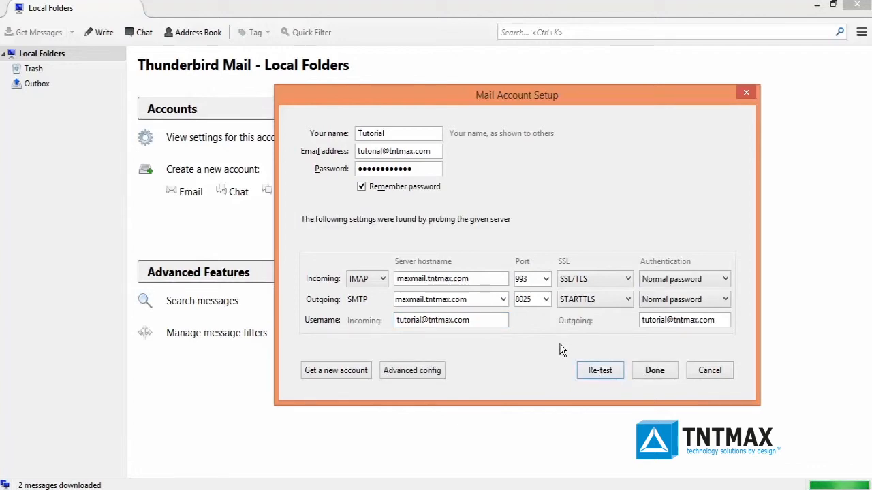
pyautogui.click(654, 369)
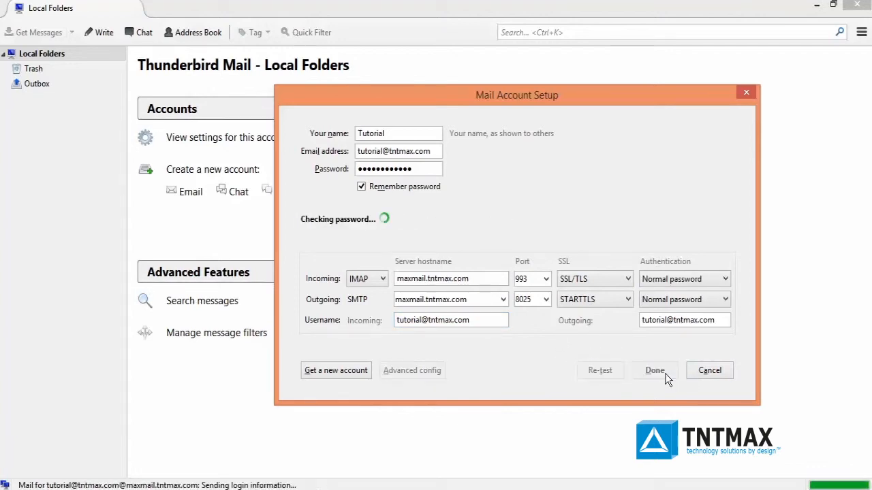
pyautogui.click(653, 370)
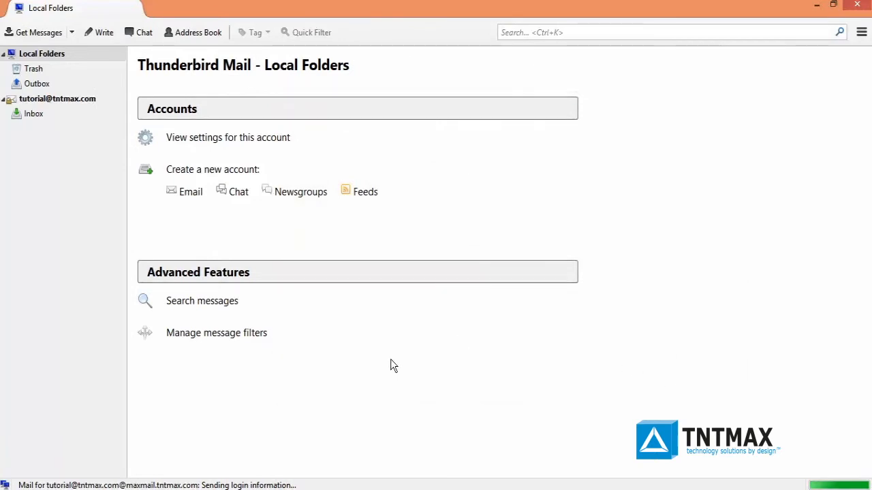